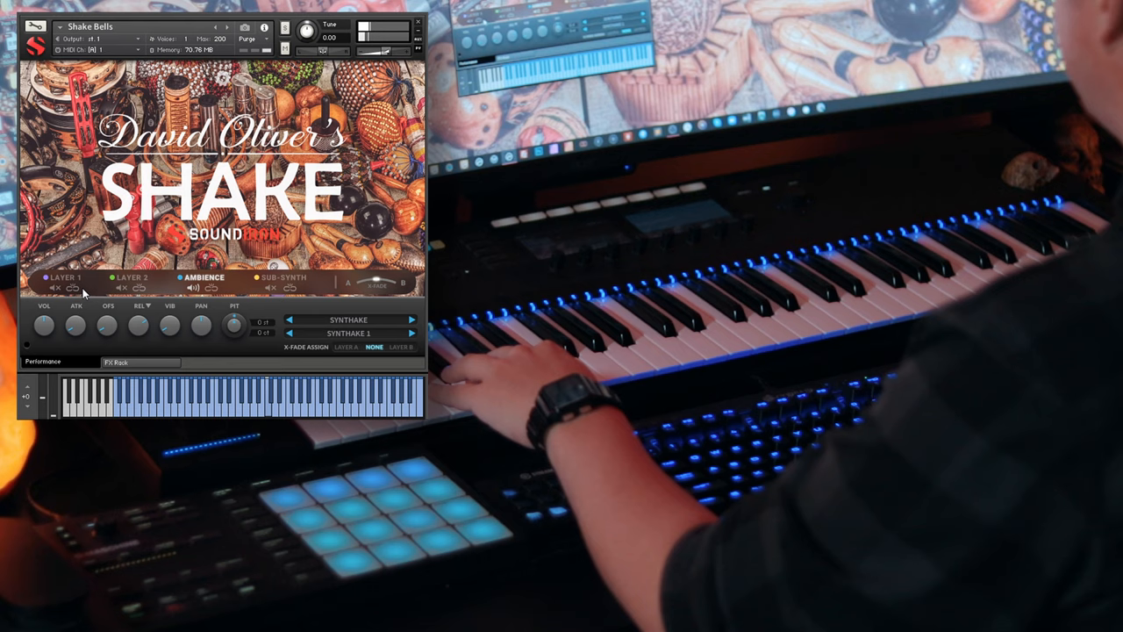
Choose a new note division for the Shake Rattles arpeggiator rate from its dropdown
{"action": "left_click", "coordinate": [411, 333]}
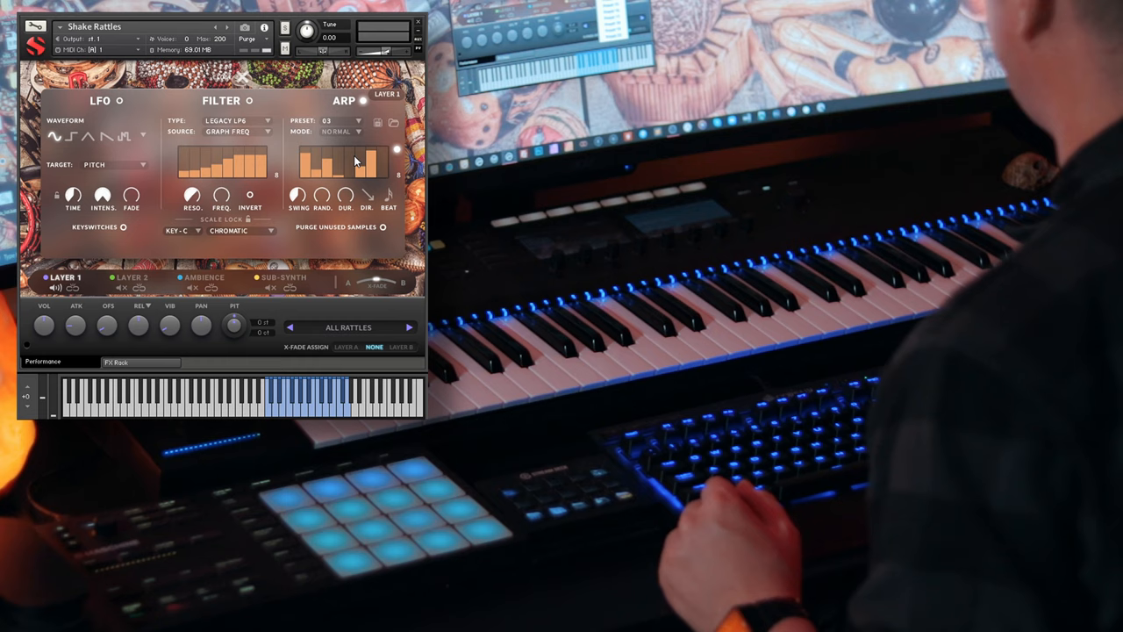
{"action": "left_click", "coordinate": [360, 121]}
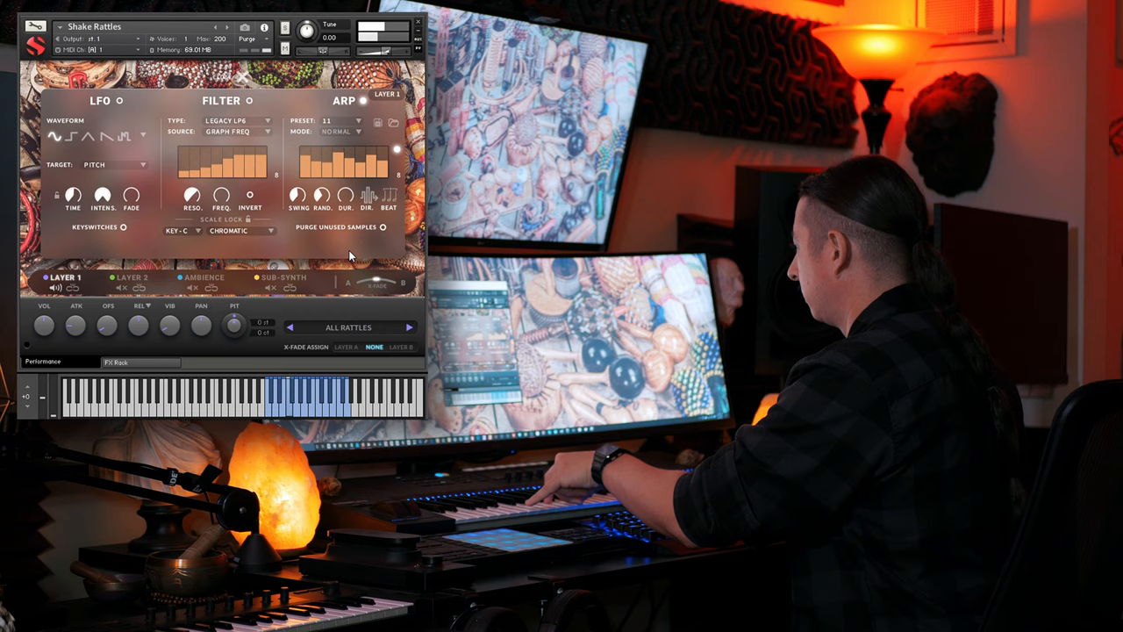
{"action": "left_click", "coordinate": [401, 195]}
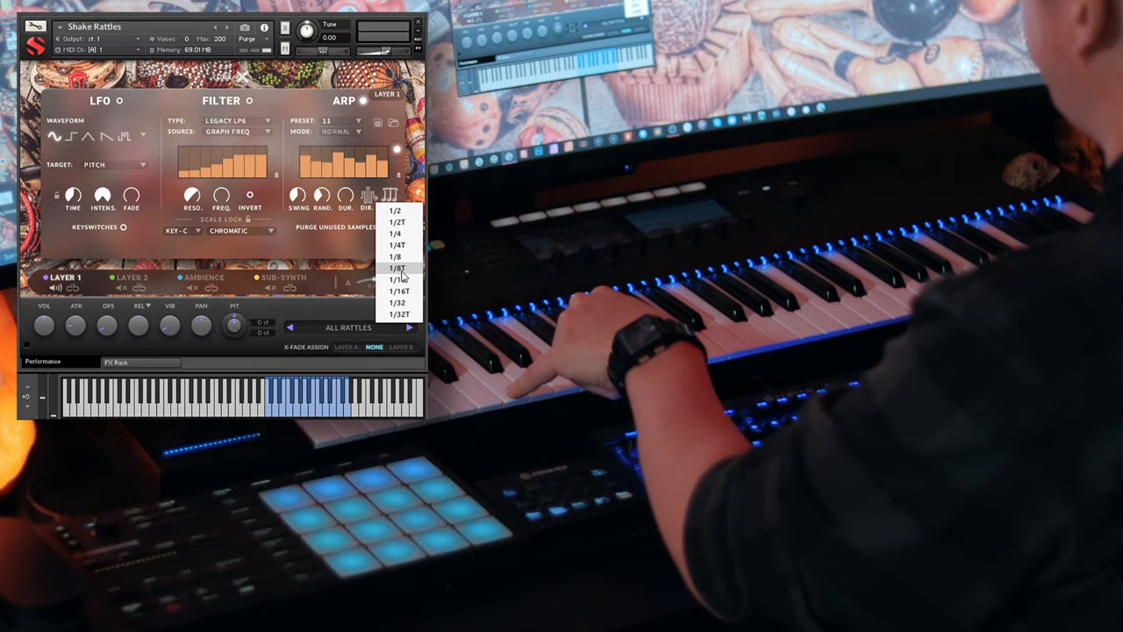
{"action": "left_click", "coordinate": [393, 266]}
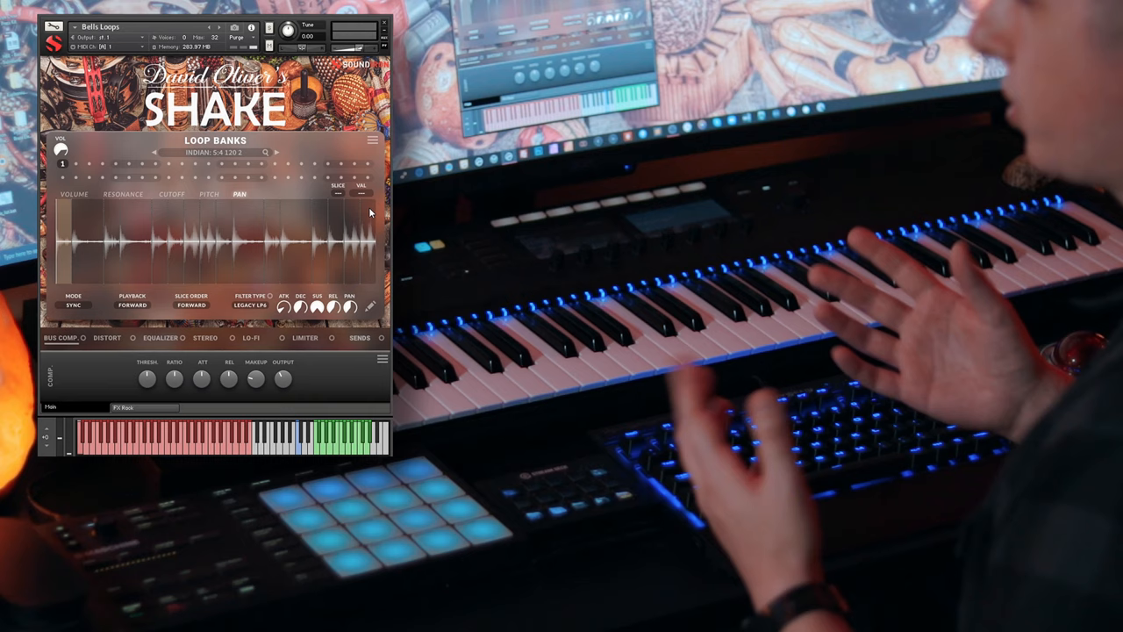
Open the Loop Browser from the Bells Loops bank's loop name field
{"action": "left_click", "coordinate": [265, 151]}
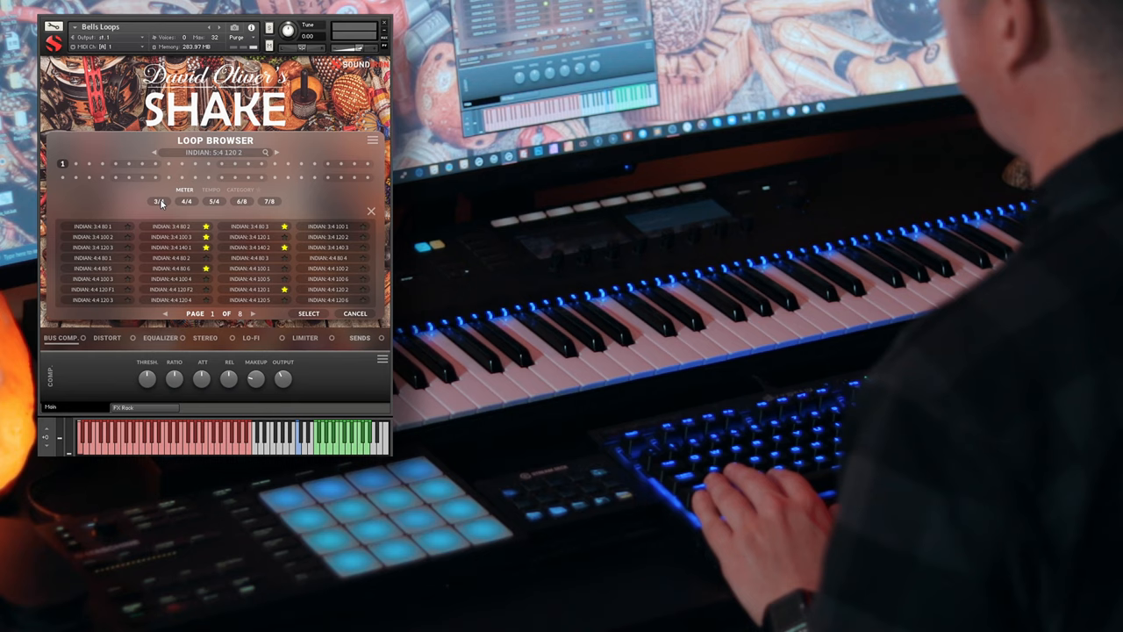
Pick a different loop entry for the Bells Loops bank in the Loop Browser
{"action": "left_click", "coordinate": [211, 189]}
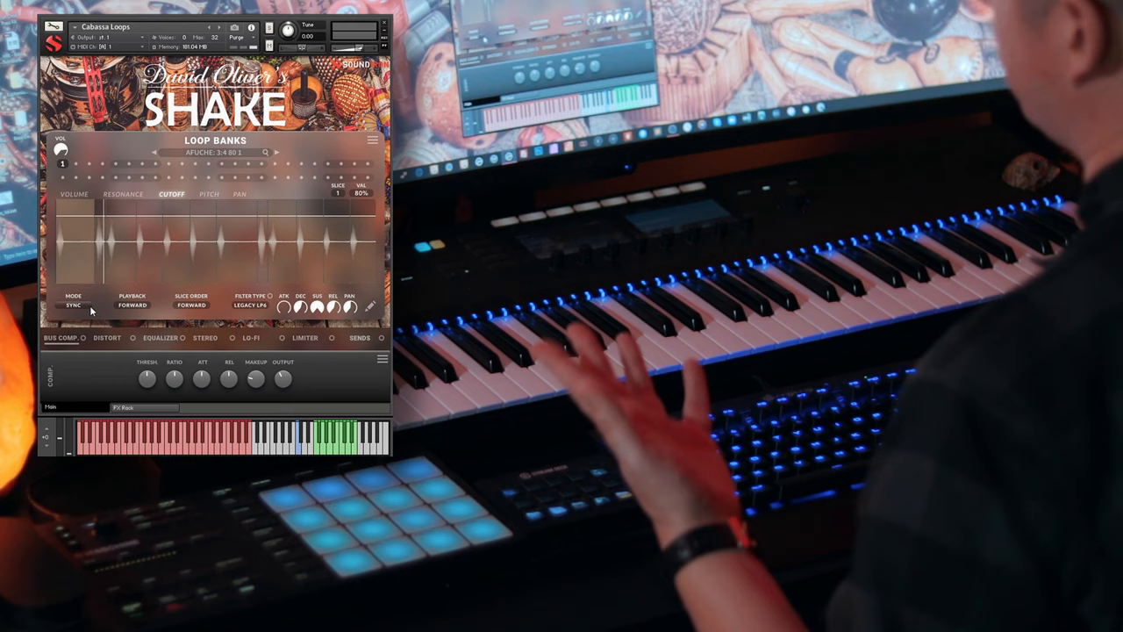
Set the Cabasa loop's playback to Reverse and slice order to Backward
{"action": "left_click", "coordinate": [131, 305]}
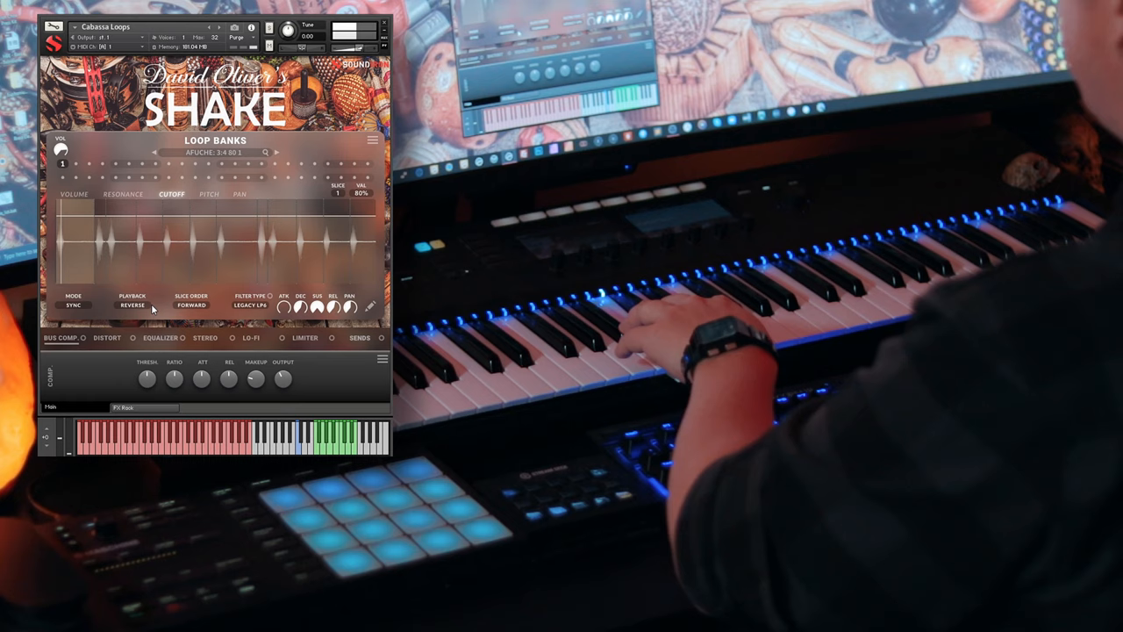
{"action": "left_click", "coordinate": [189, 305]}
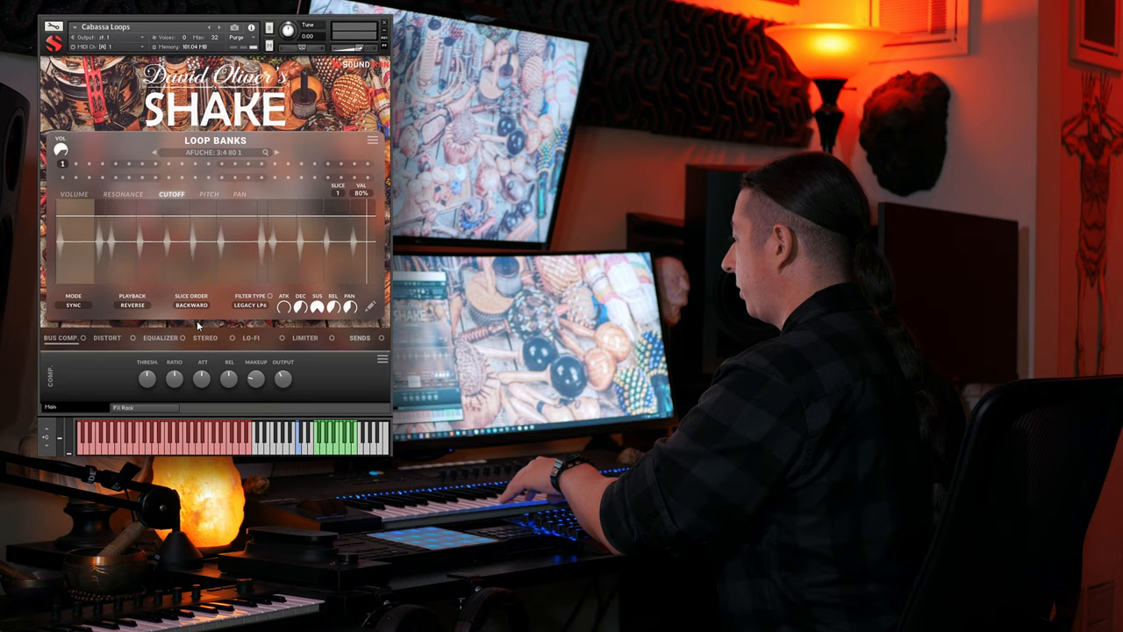
Change the Cabasa loop's slice order from Backward to Random
{"action": "left_click", "coordinate": [189, 305]}
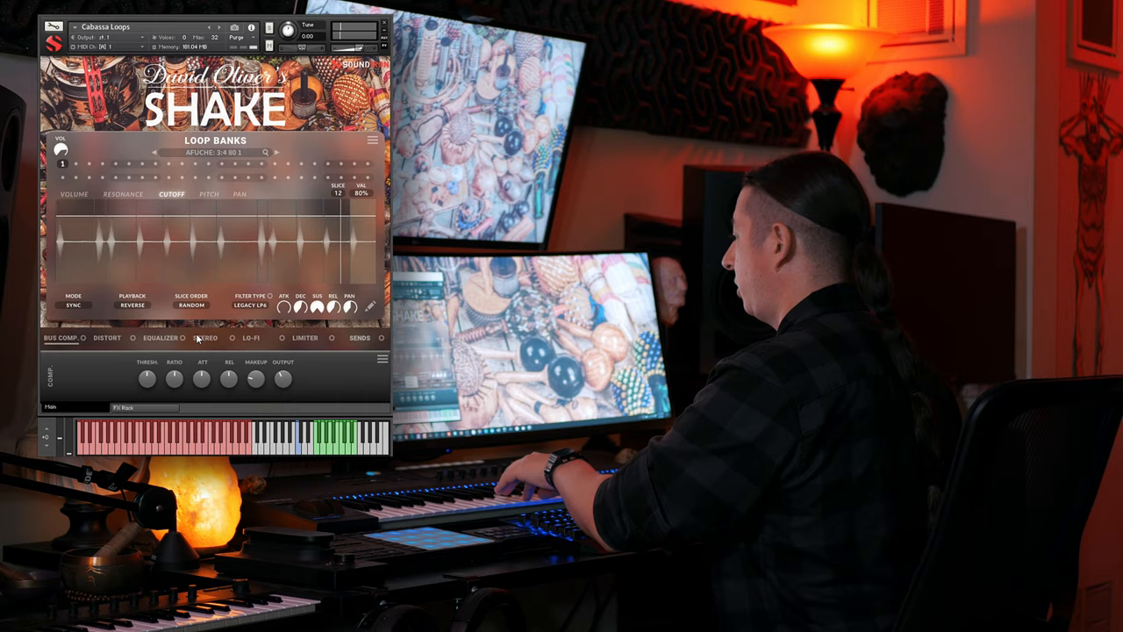
{"action": "left_click", "coordinate": [130, 305]}
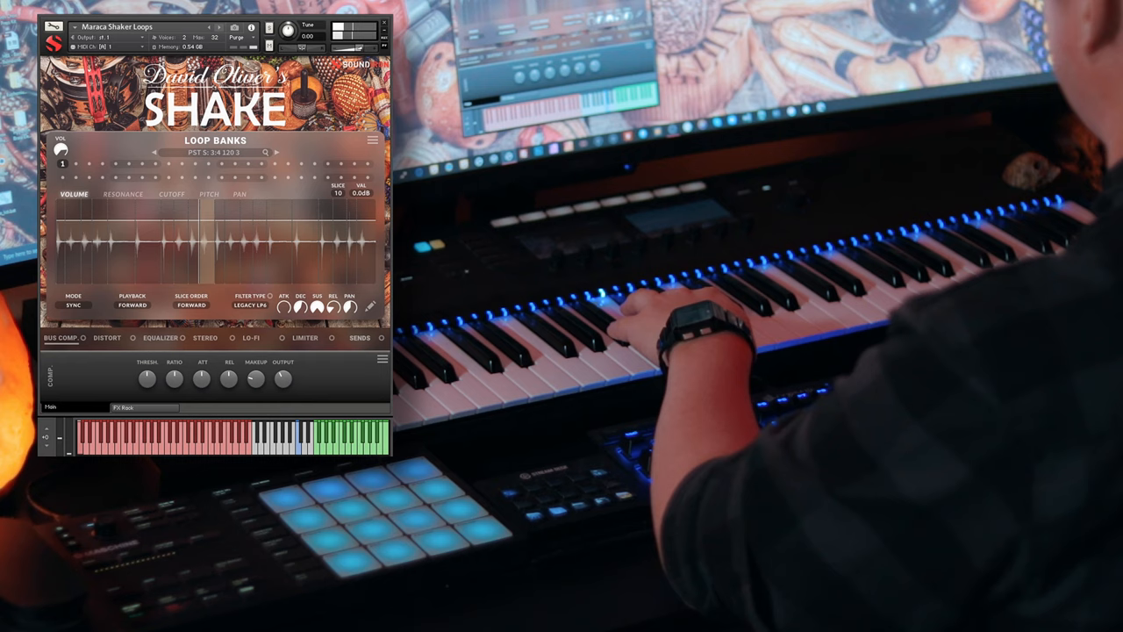
Browse the maraca loops' effects from Distort through to the Stereo spread and pan settings
{"action": "left_click", "coordinate": [278, 153]}
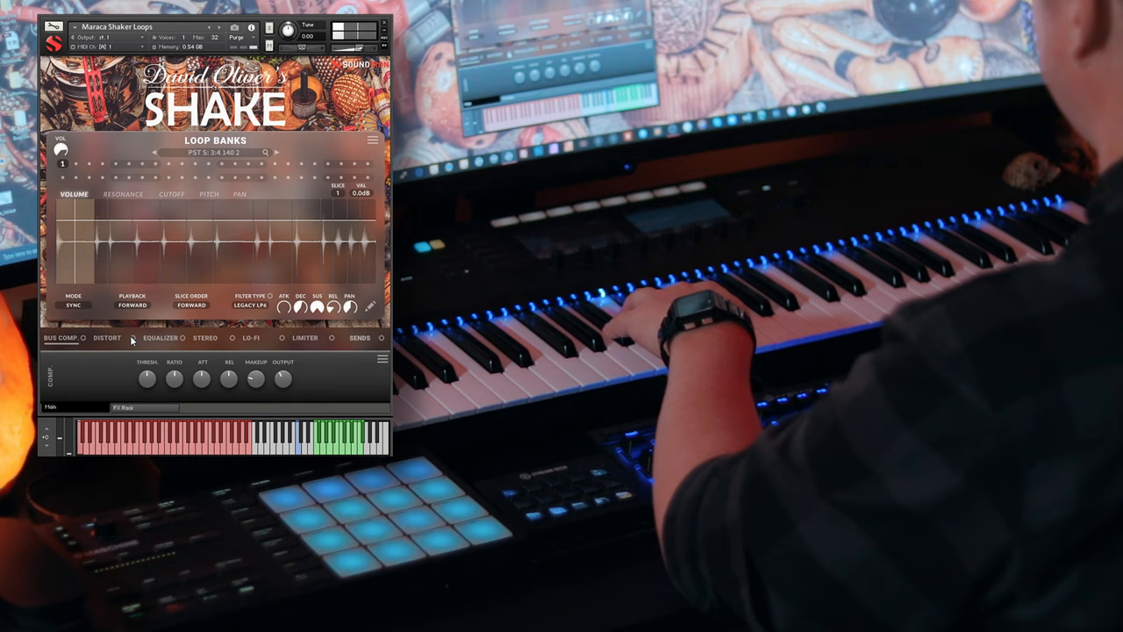
{"action": "left_click", "coordinate": [105, 339]}
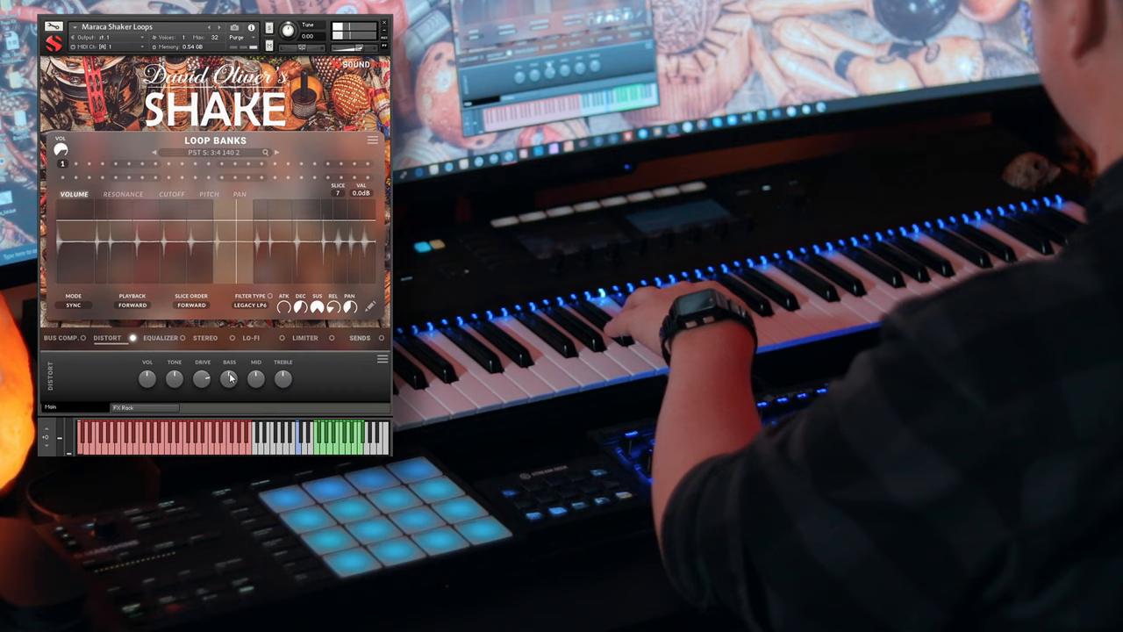
{"action": "left_click", "coordinate": [203, 337]}
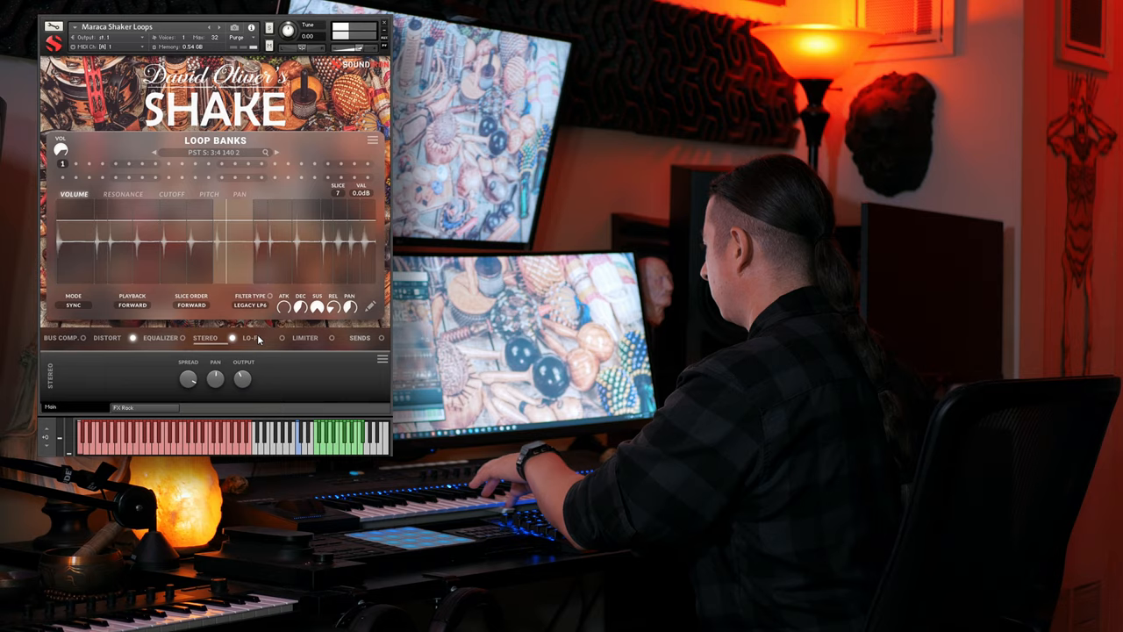
{"action": "left_click", "coordinate": [252, 337]}
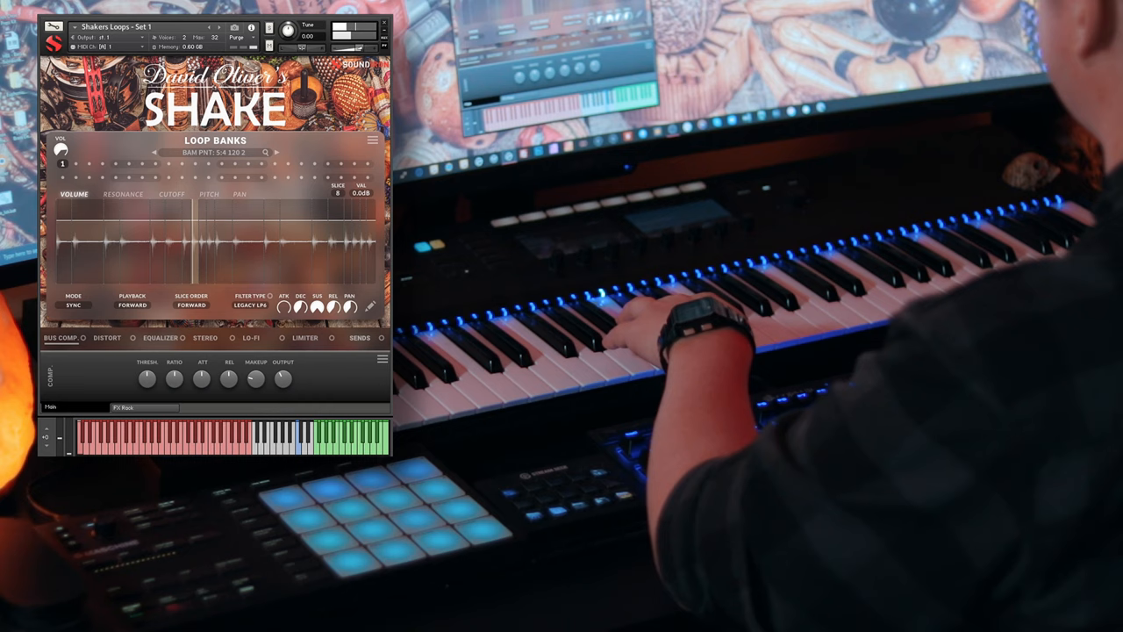
{"action": "left_click", "coordinate": [279, 152]}
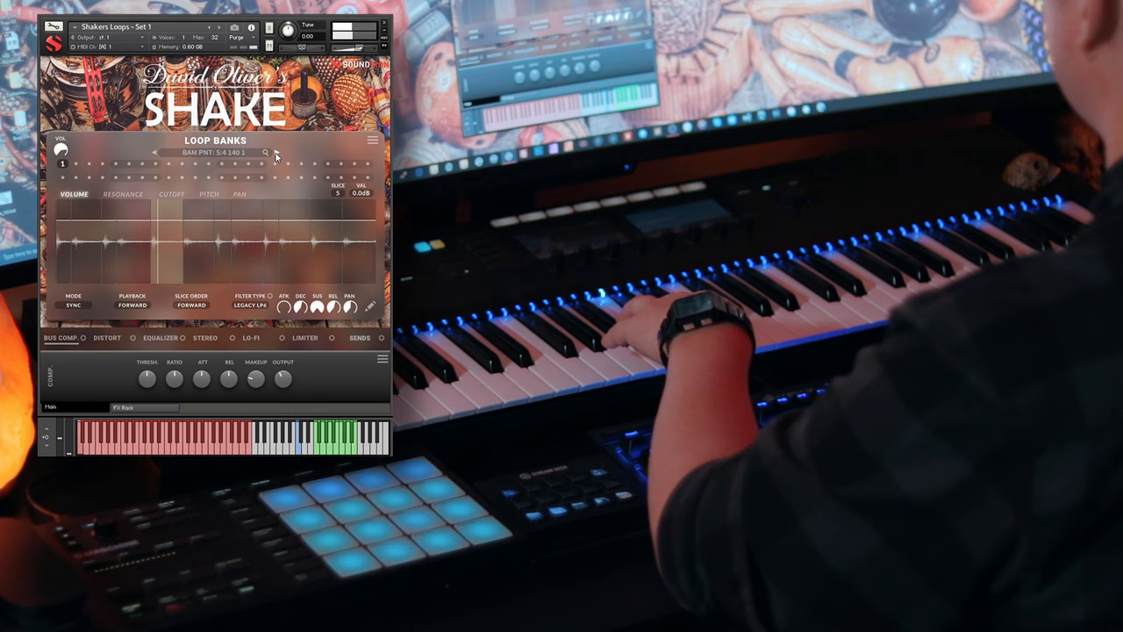